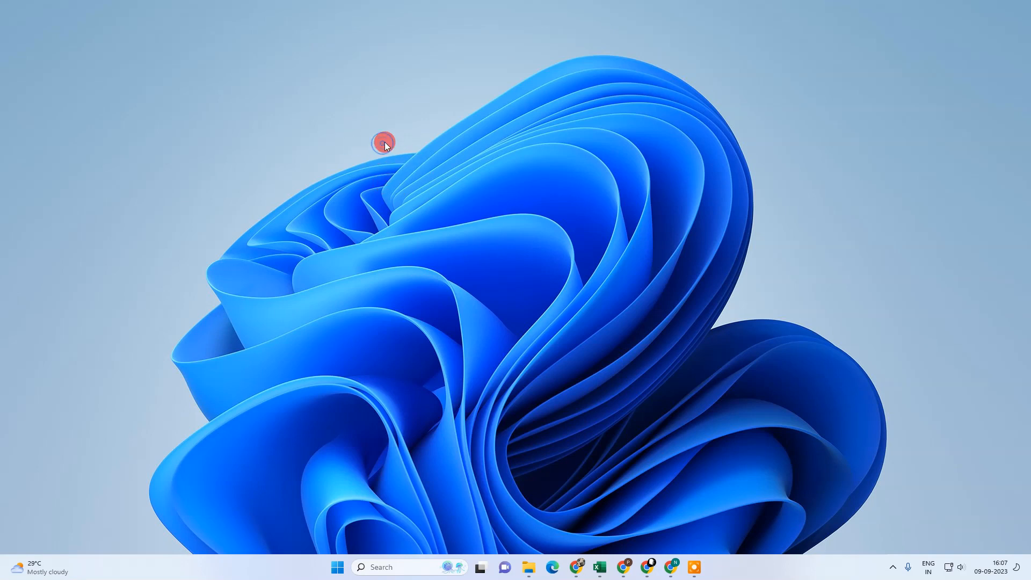
- Look at the desktop shortcut menu and the signed-in Google account, closing both
right_click(383, 141)
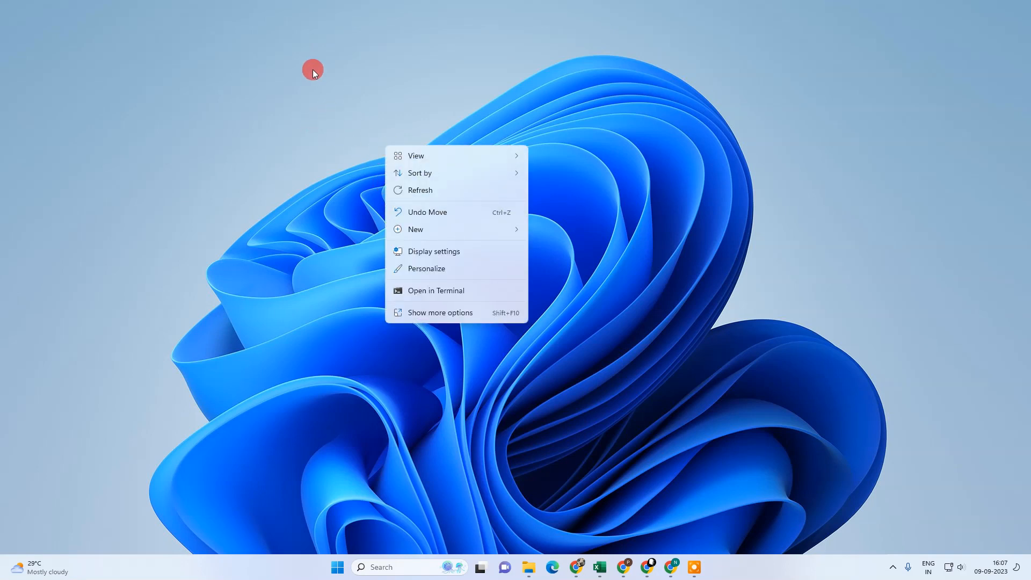
left_click(432, 164)
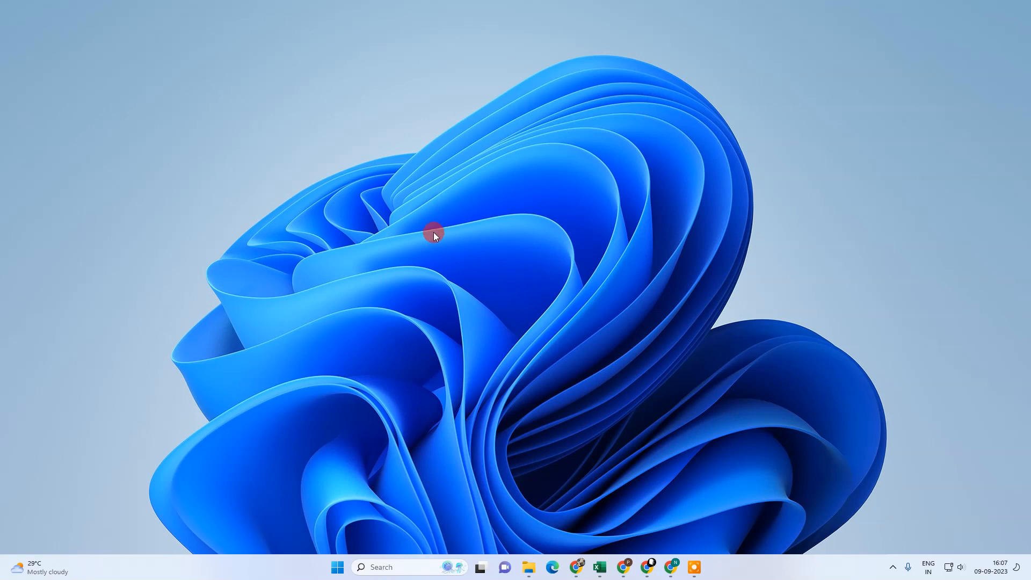
mouse_move(477, 279)
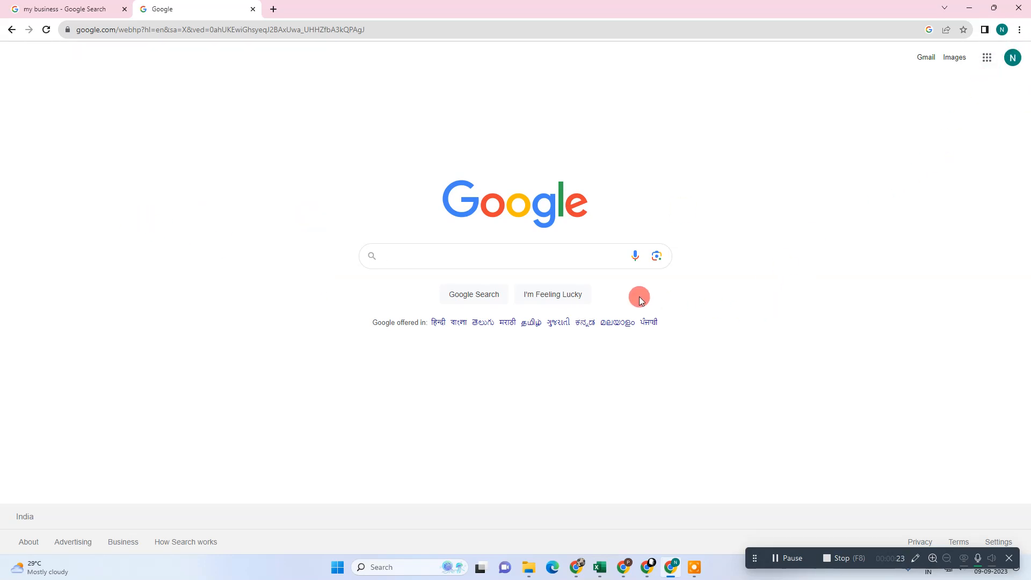
left_click(1012, 57)
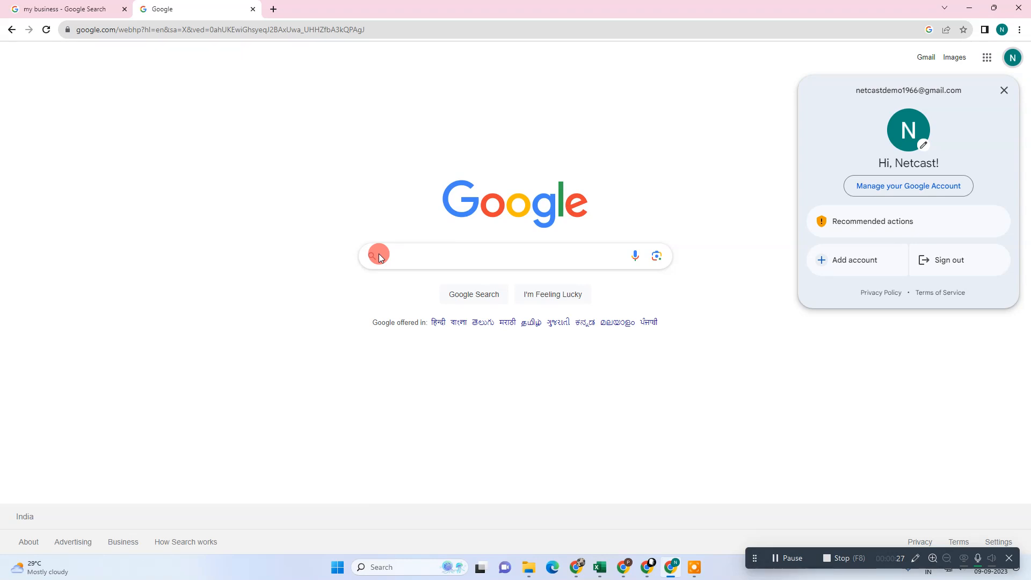
mouse_move(384, 128)
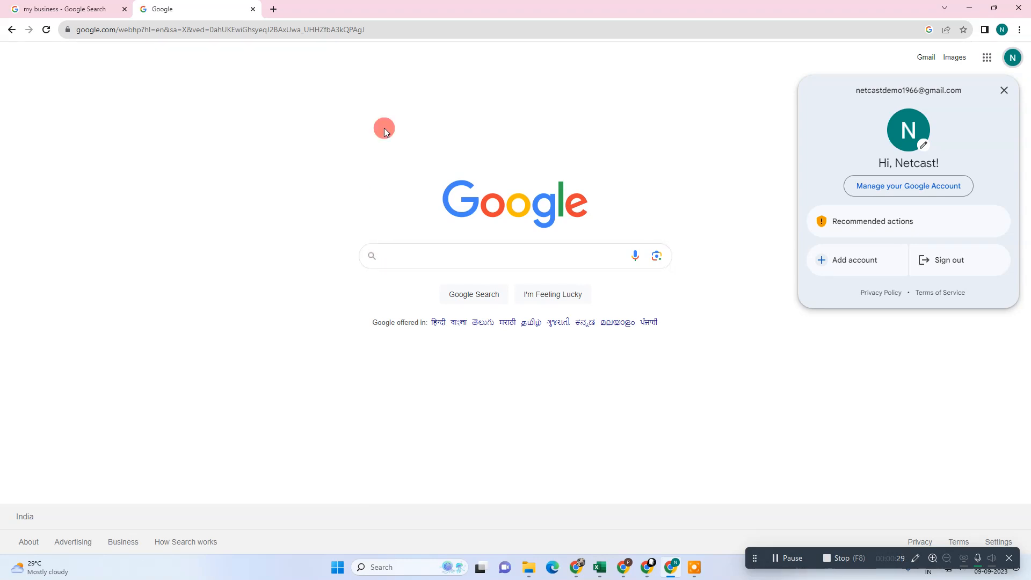
left_click(758, 135)
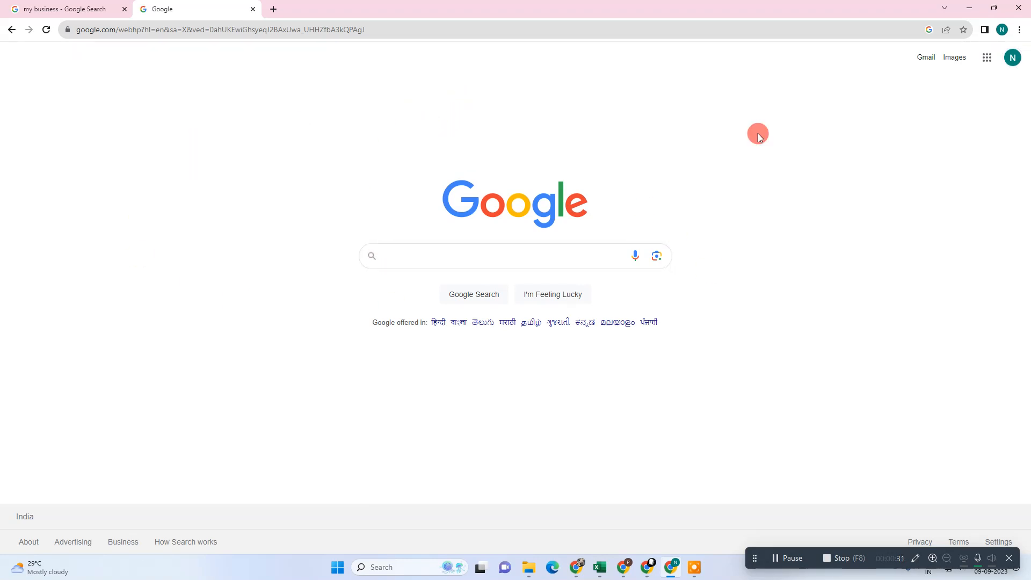
- Search 'my business' and open the first BVHD car delear profile for managing
type("my business")
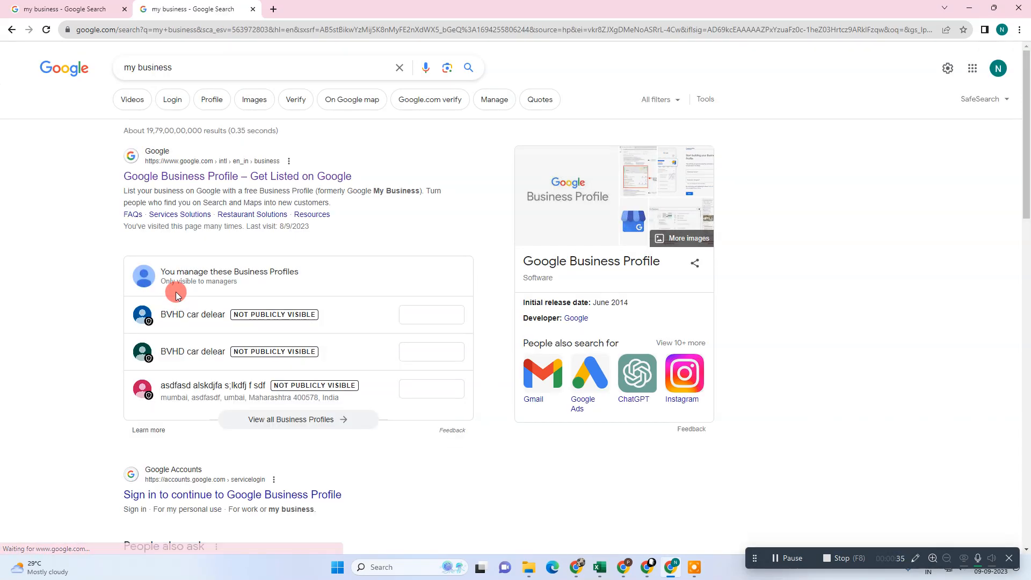
scroll("down", 3)
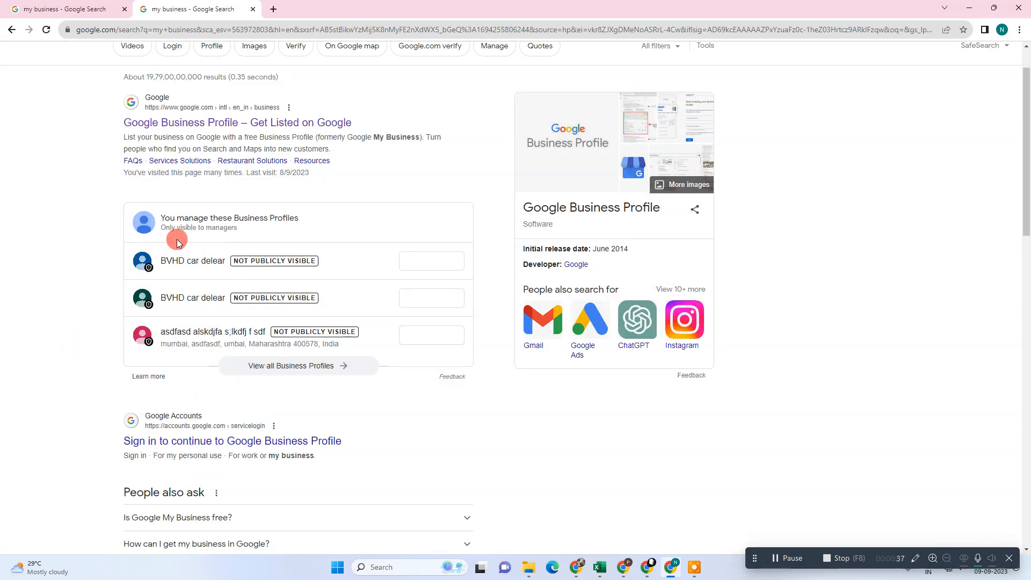
mouse_move(219, 235)
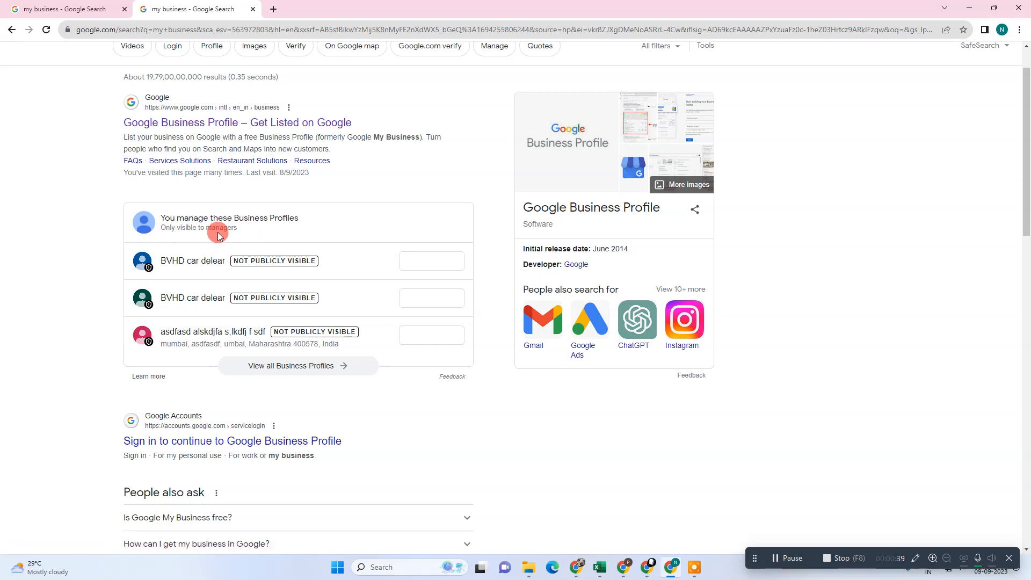
left_click(431, 261)
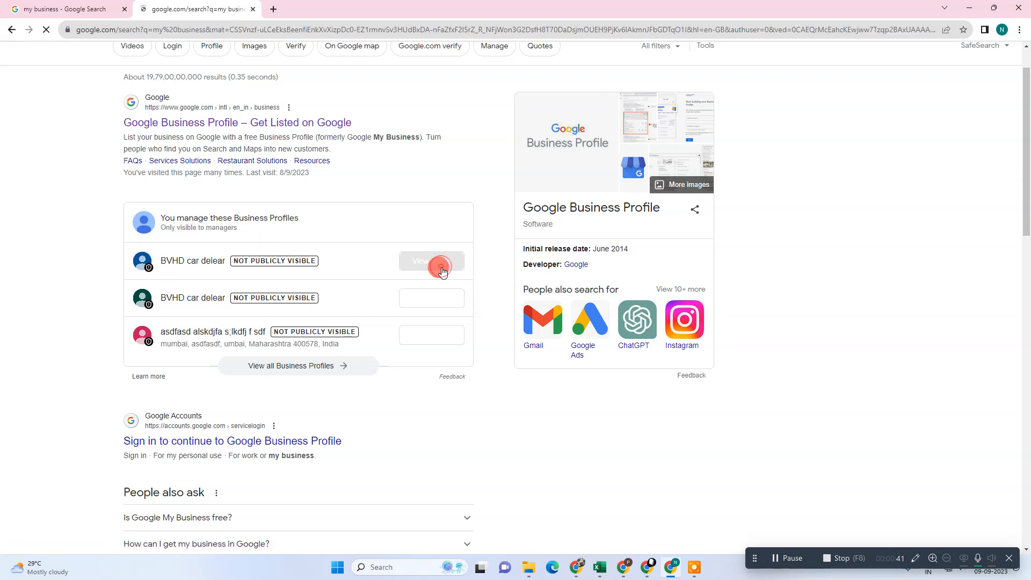
left_click(431, 261)
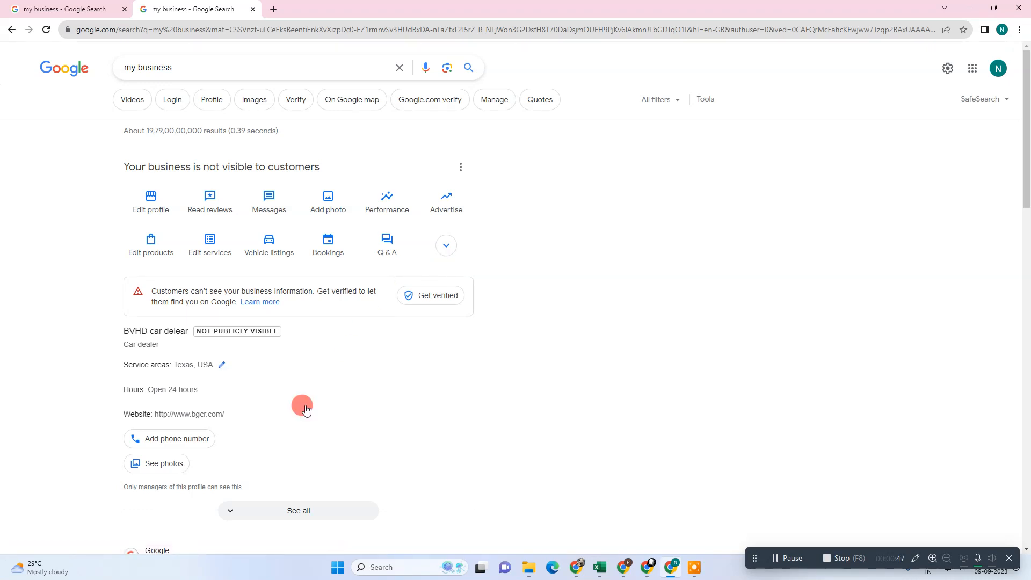
left_click(461, 167)
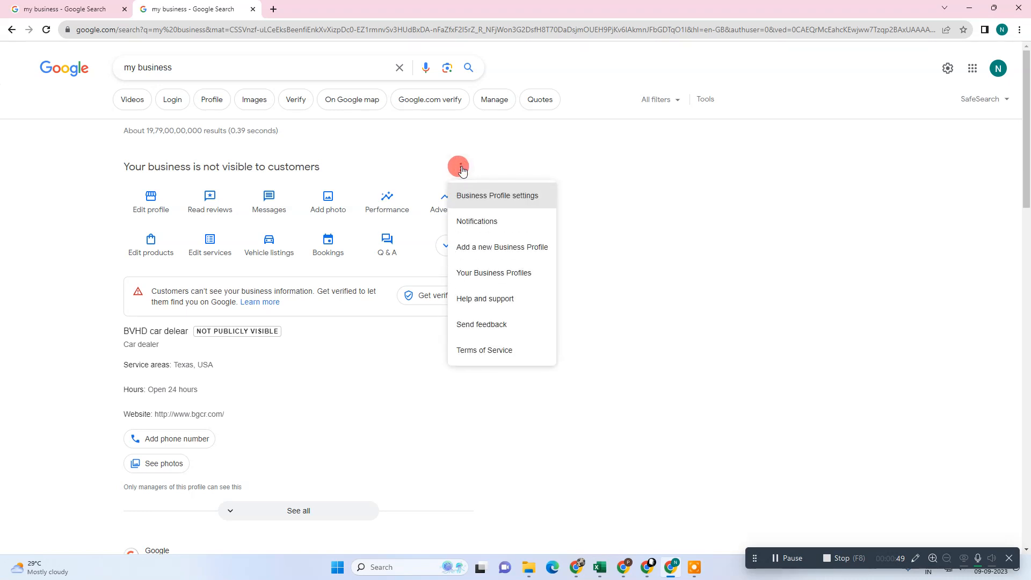
left_click(497, 196)
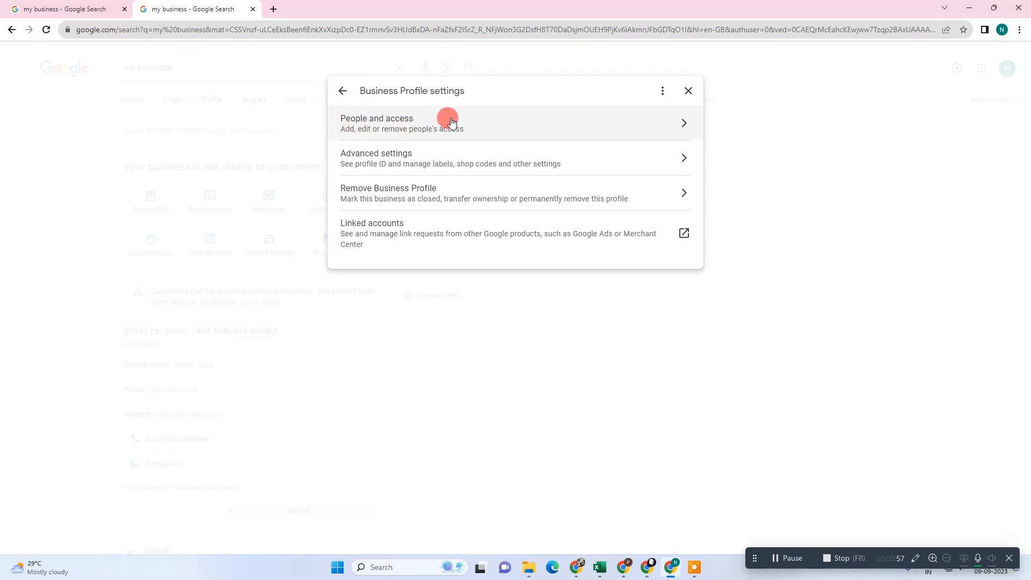
left_click(447, 123)
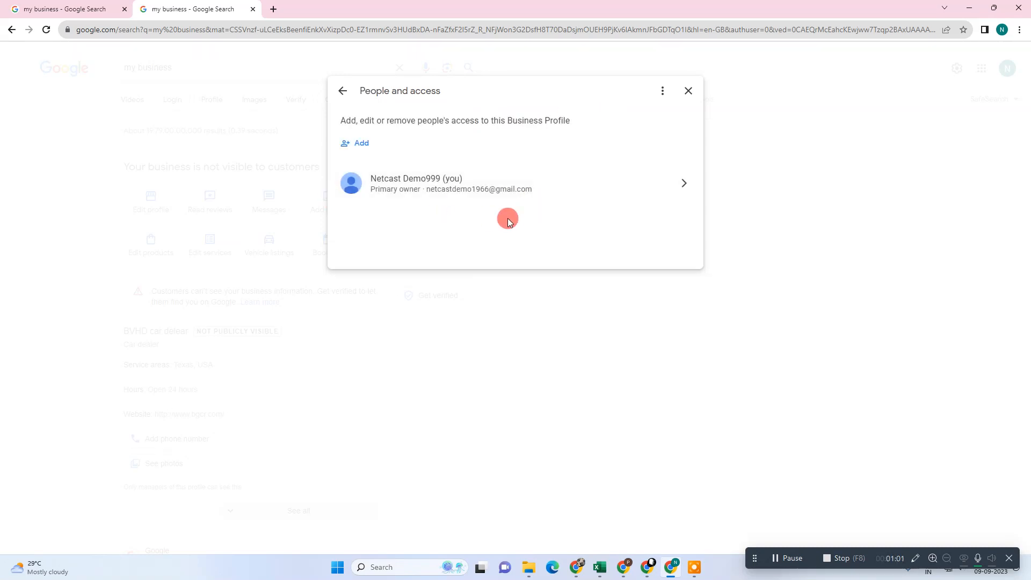
mouse_move(387, 217)
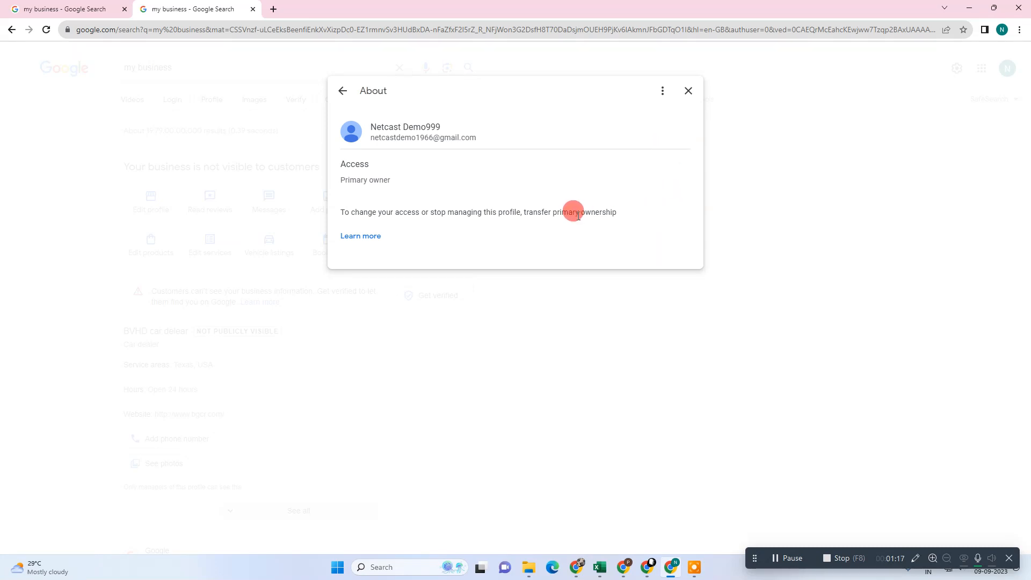
left_click(342, 91)
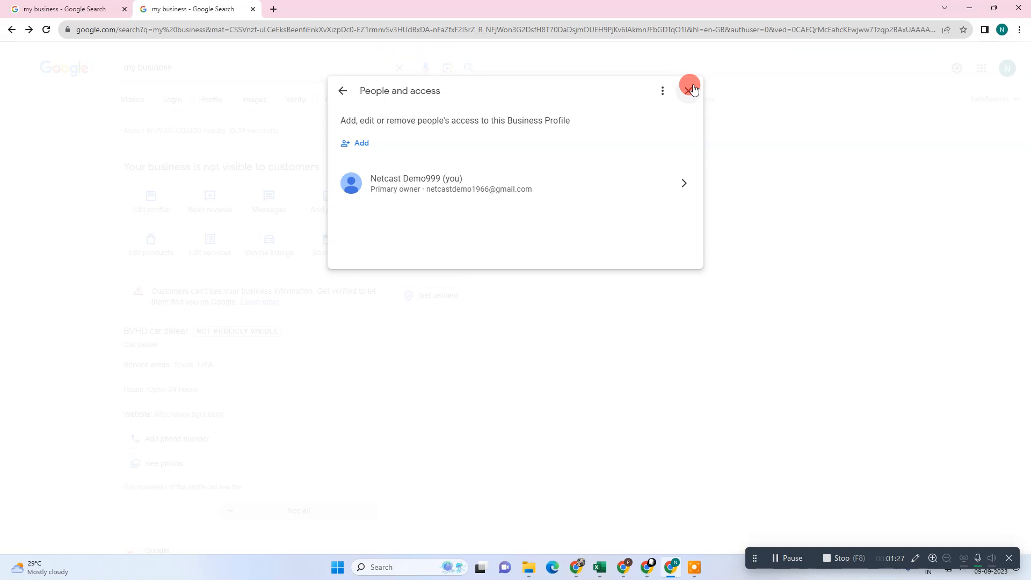
left_click(690, 90)
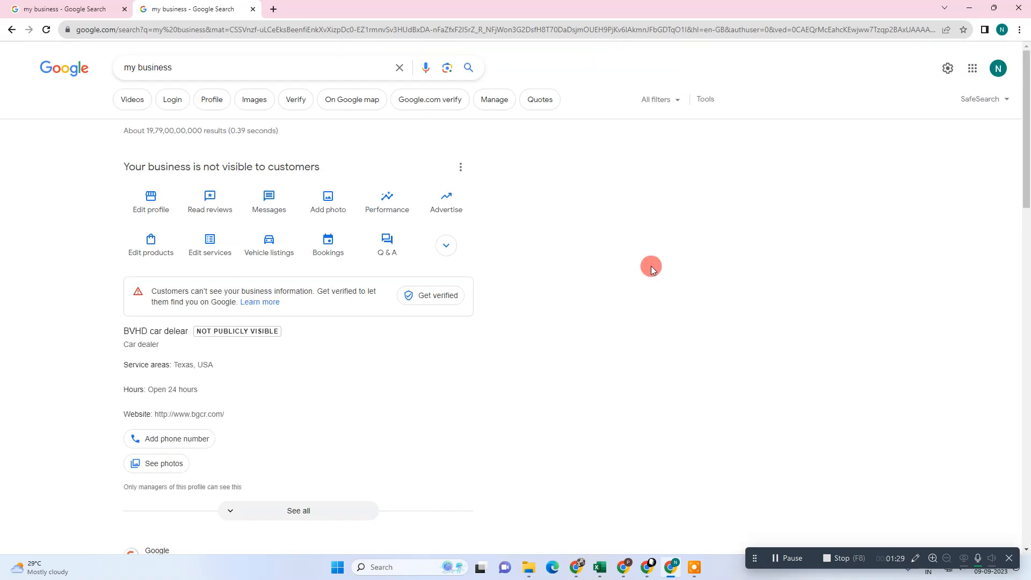
- View the profile's Linked accounts page, which lists none, then return to the Businesses list
left_click(460, 168)
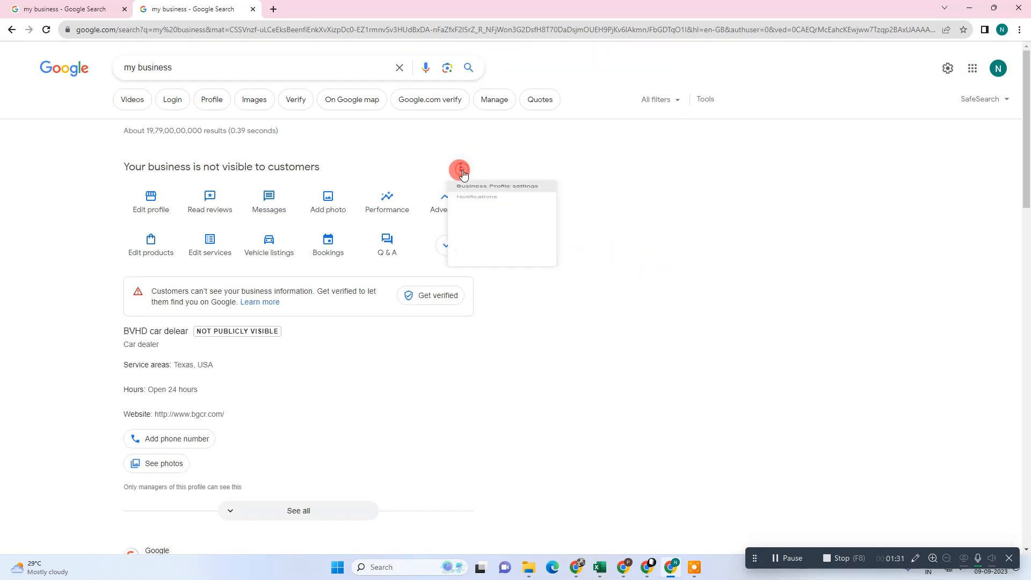
left_click(460, 167)
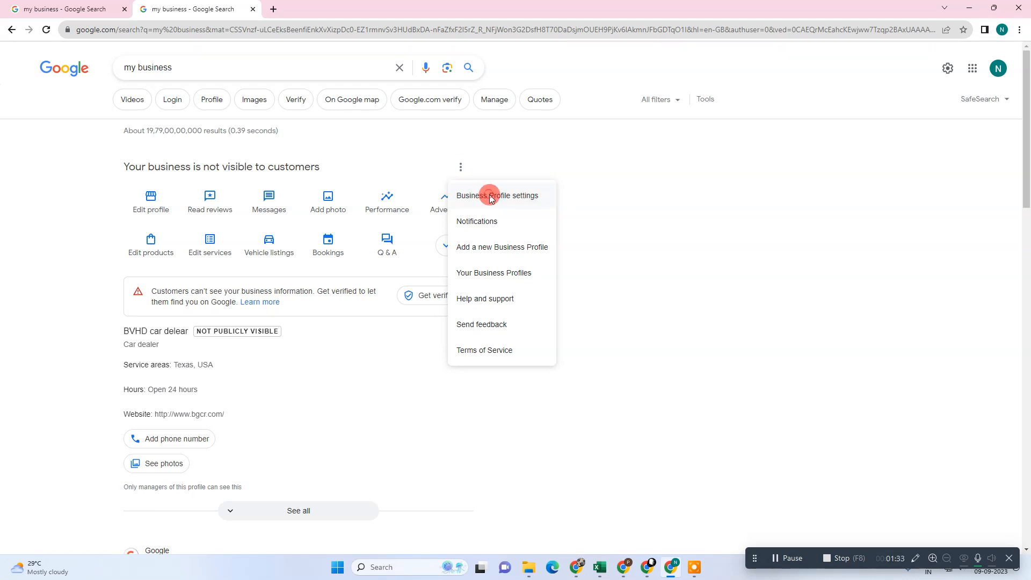
left_click(497, 195)
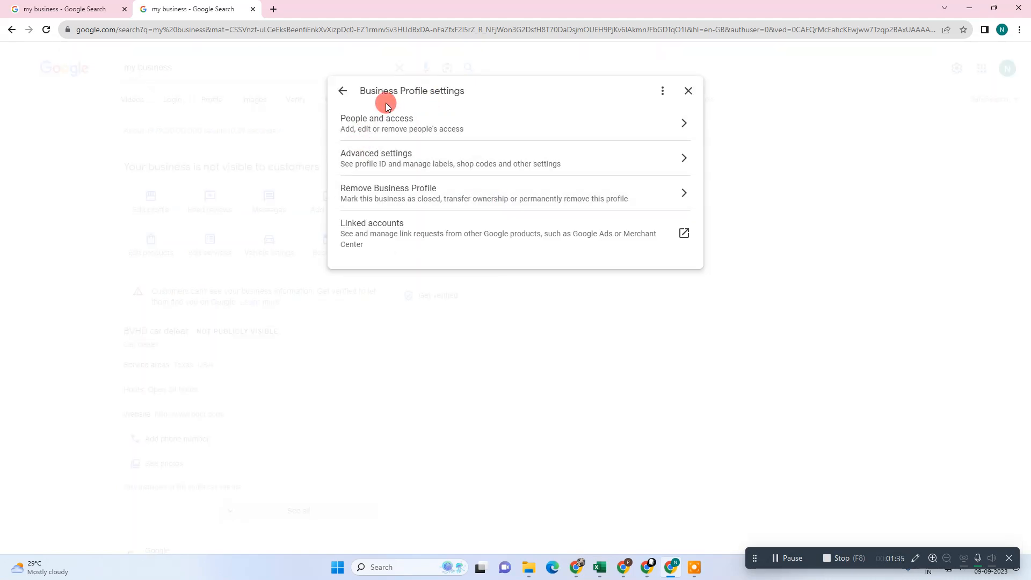
left_click(683, 233)
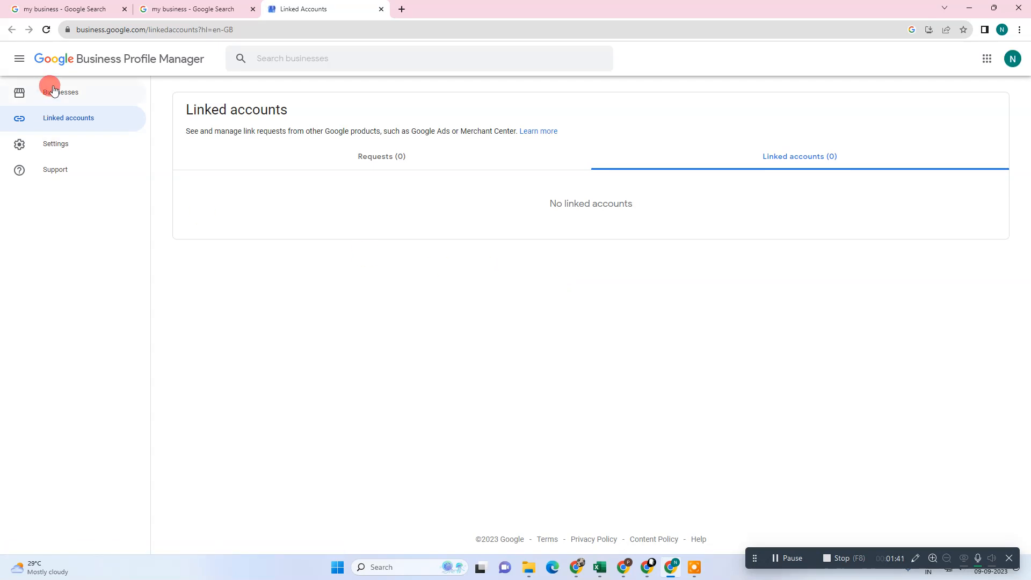
left_click(60, 92)
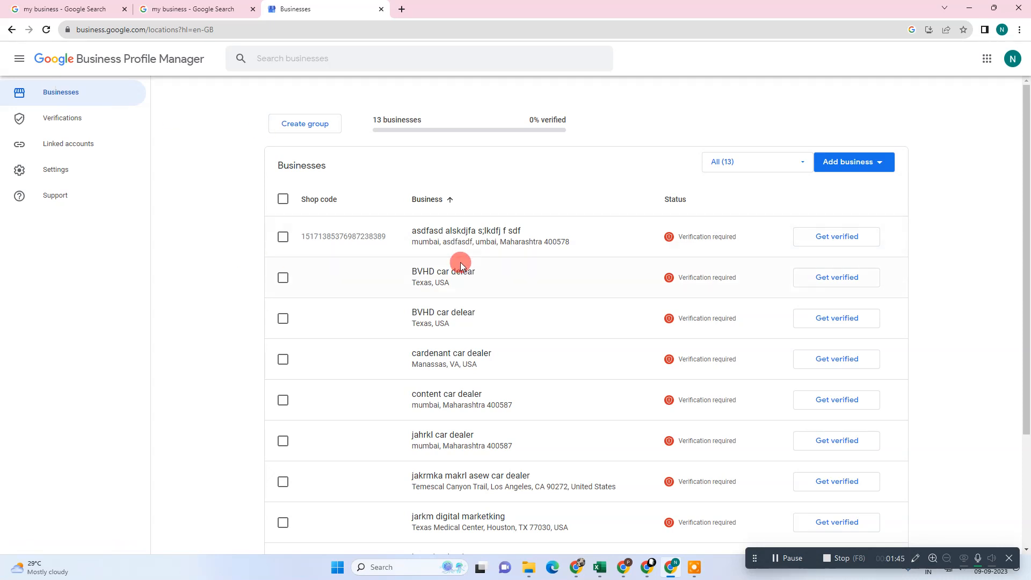
mouse_move(443, 271)
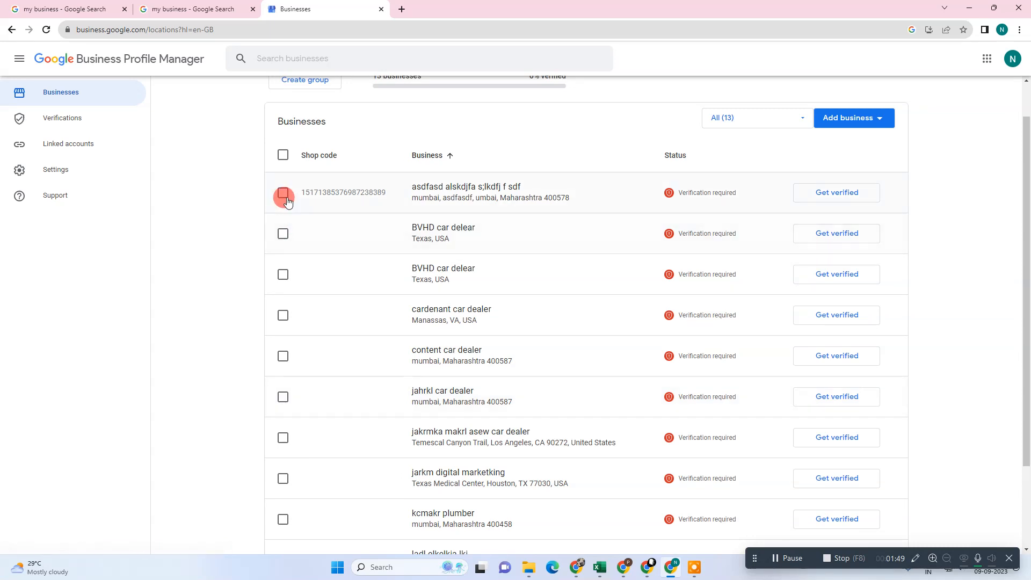
- Tick the first asdfasd business and choose Remove business
left_click(283, 193)
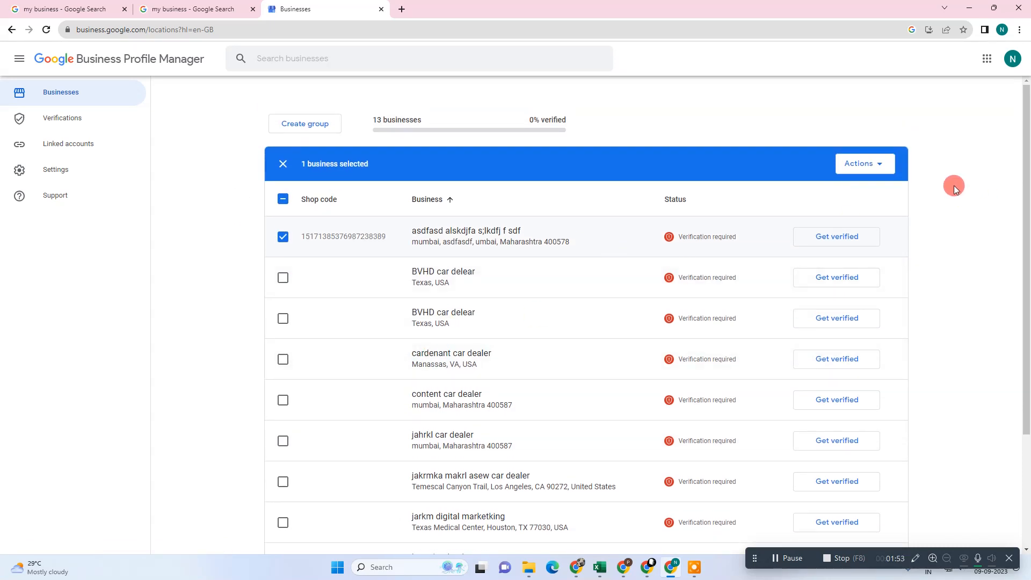
left_click(864, 163)
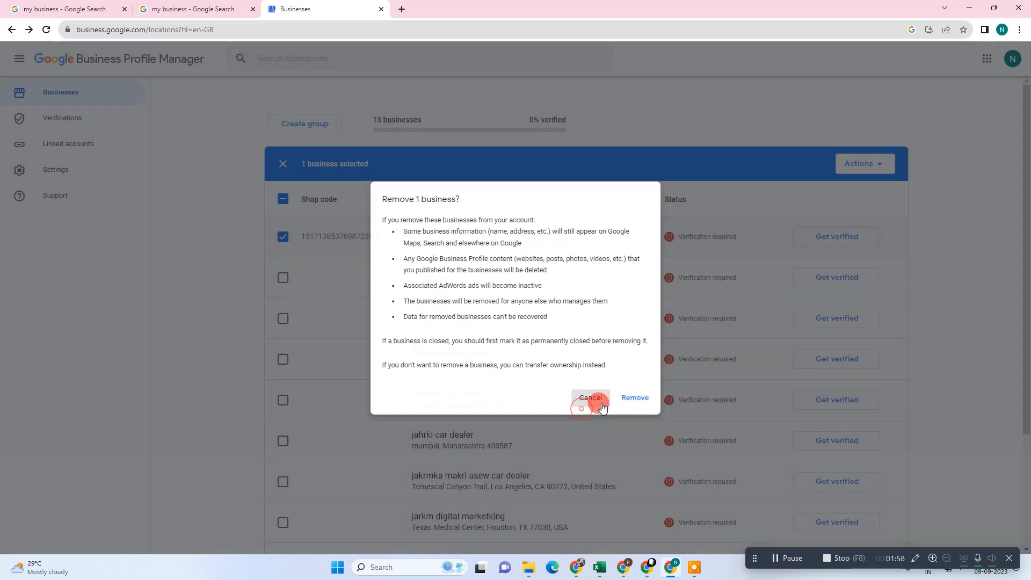
- Reopen Actions > Remove business, then switch to BVHD car delear's Business information tab
left_click(590, 397)
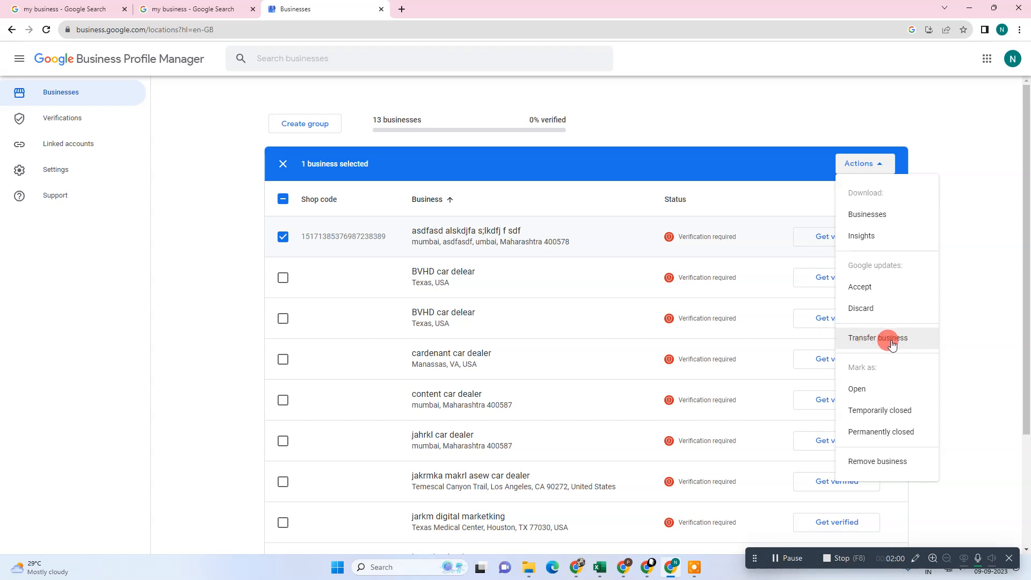
left_click(876, 461)
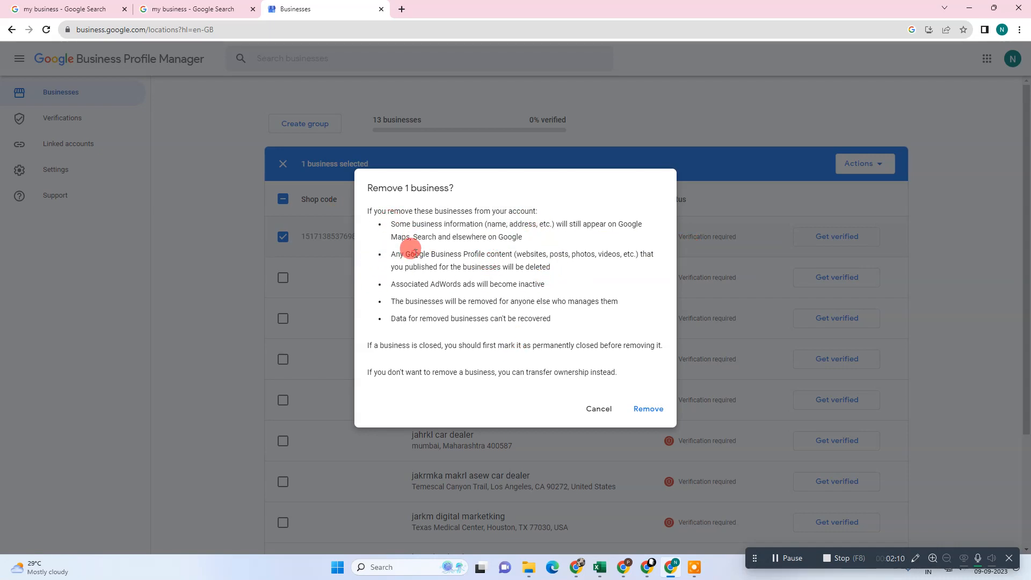
mouse_move(501, 250)
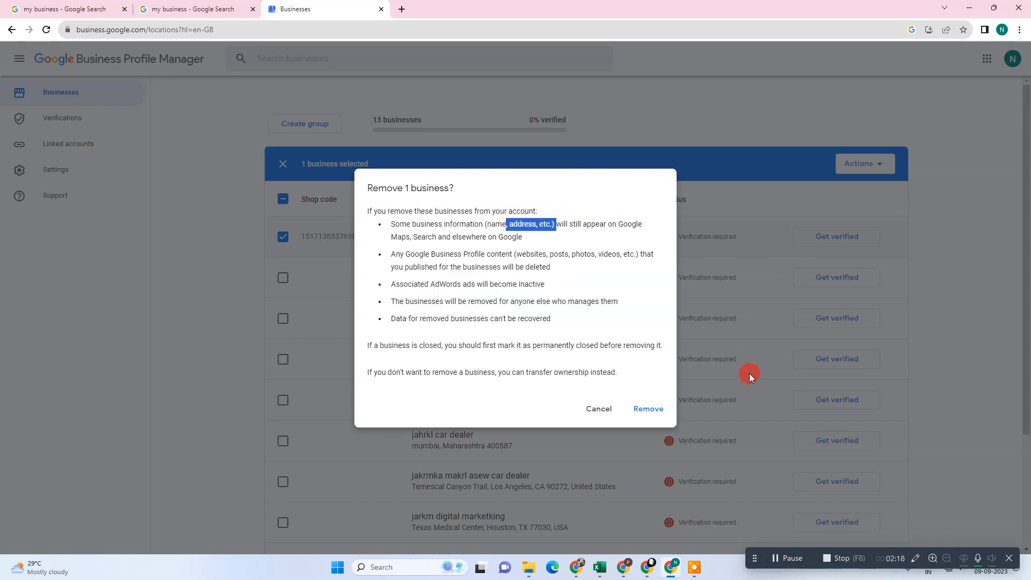
left_click(191, 9)
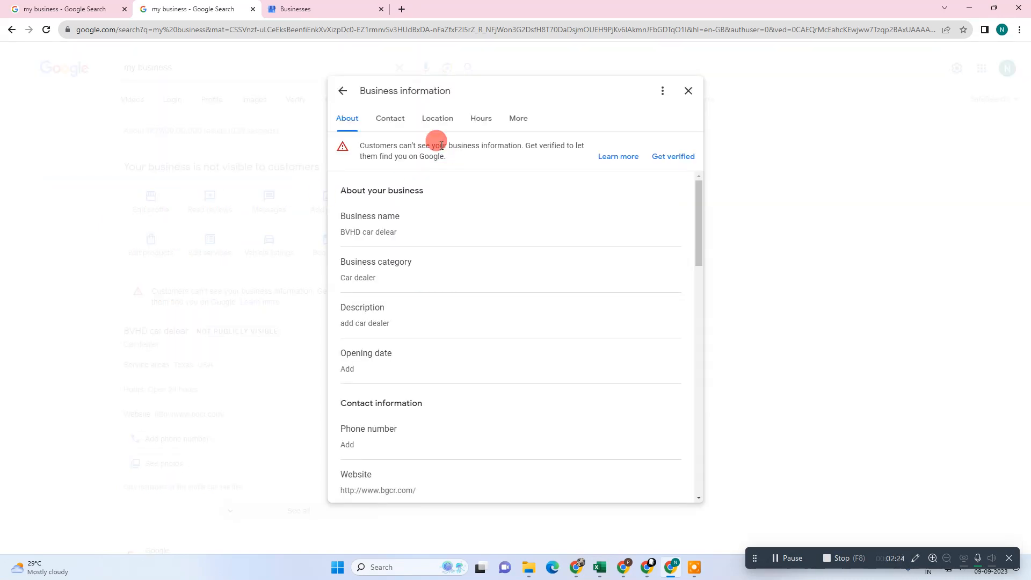
- Edit BVHD car delear's business location, toggling the show-address switch with service area Texas, USA
left_click(390, 118)
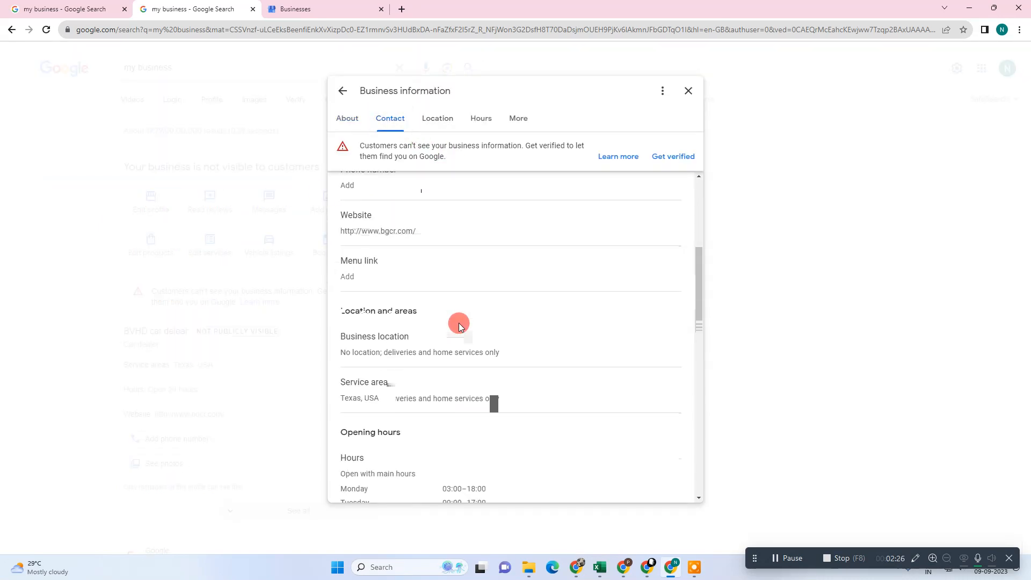
scroll("down", 3)
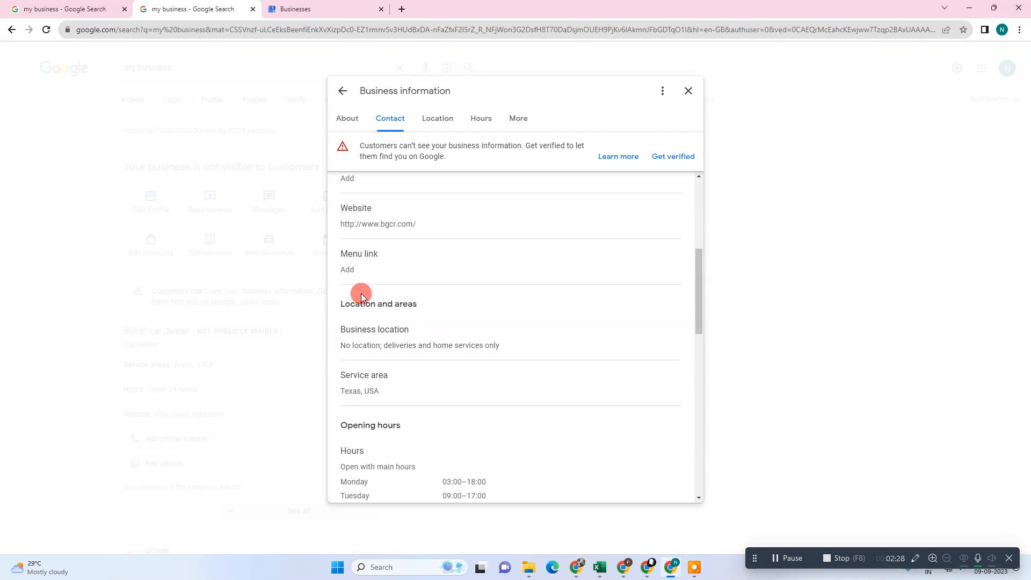
left_click(436, 118)
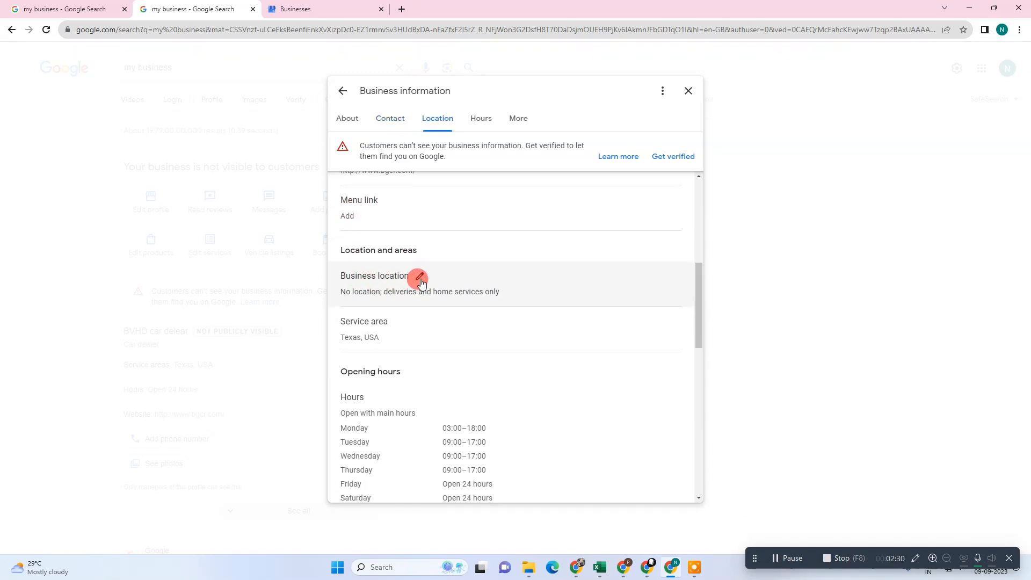
left_click(418, 279)
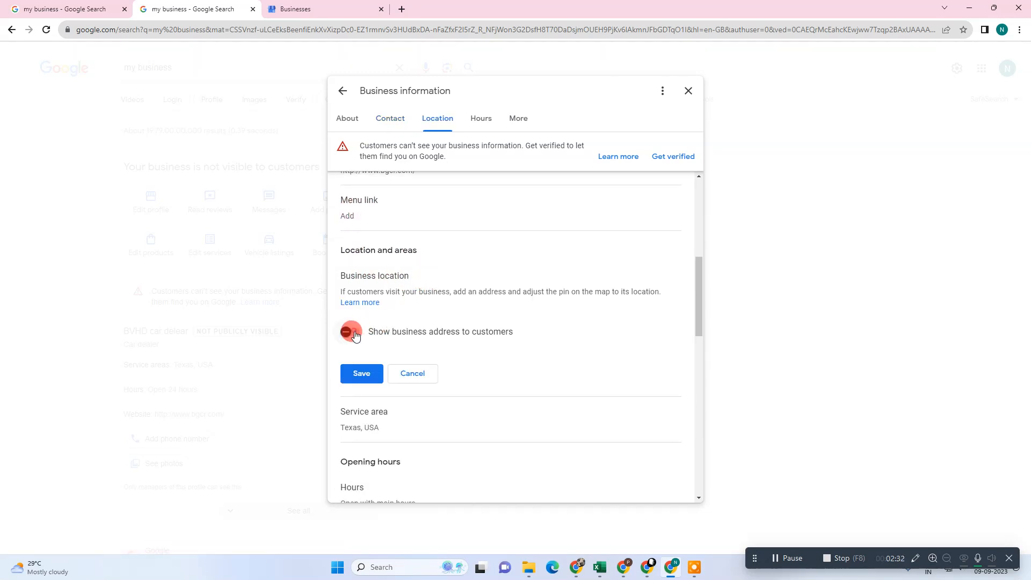
left_click(349, 331)
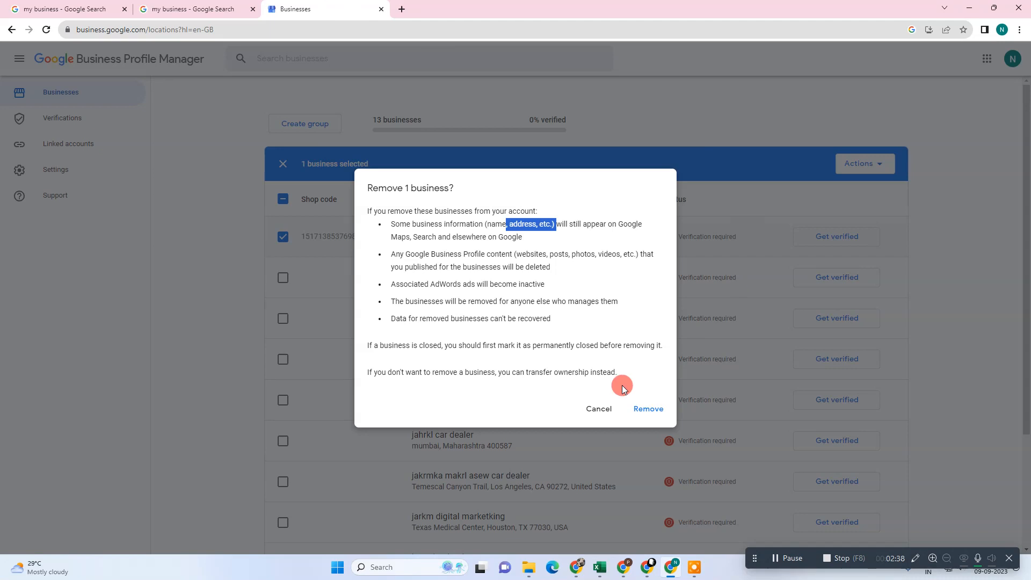
- Recheck the business location section and its options menu, then cancel the removal warning
left_click(190, 9)
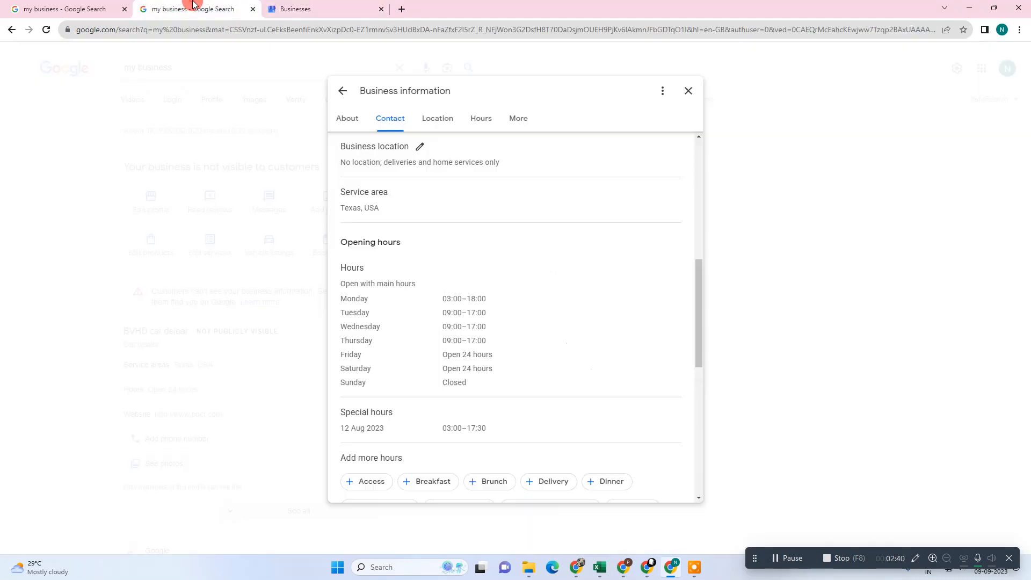
left_click(437, 118)
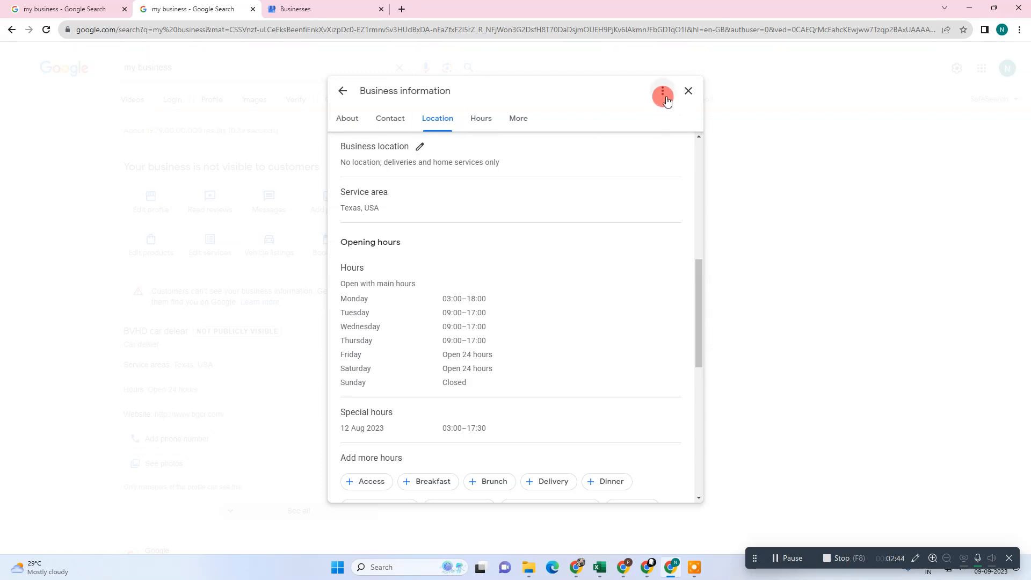
left_click(689, 91)
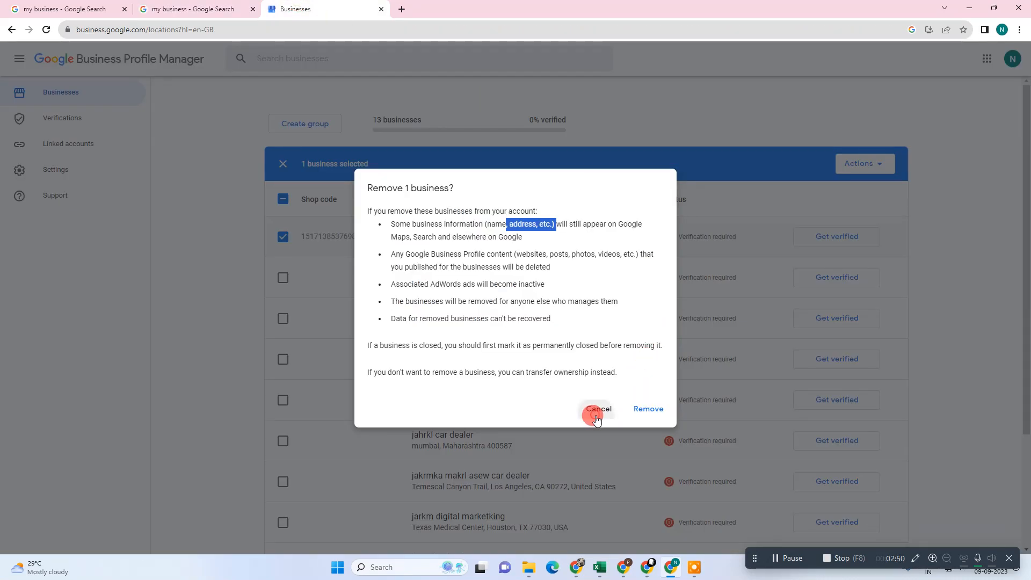
left_click(597, 408)
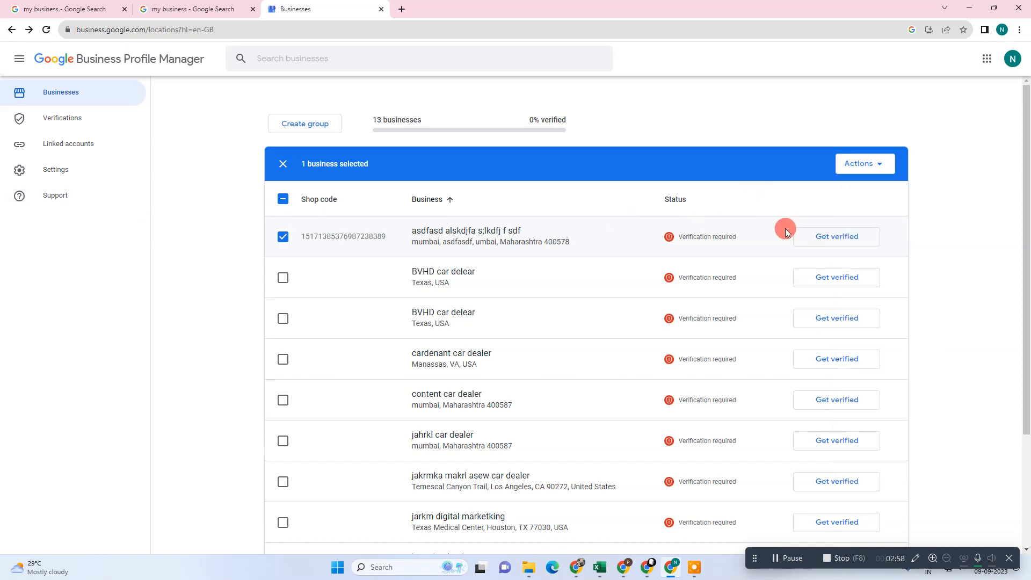
- Open Actions for the selected first business and pick Remove business
left_click(864, 164)
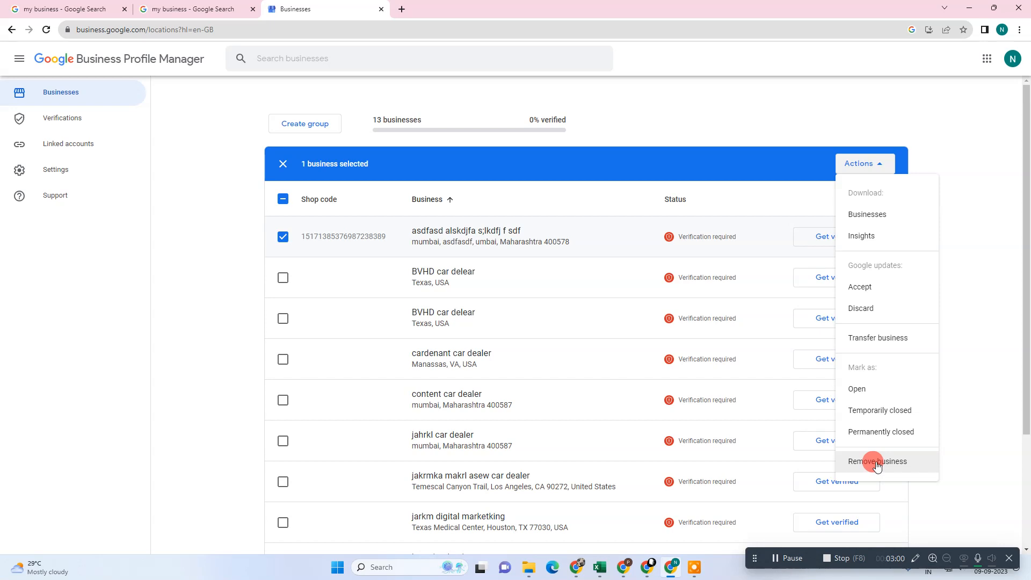
left_click(204, 182)
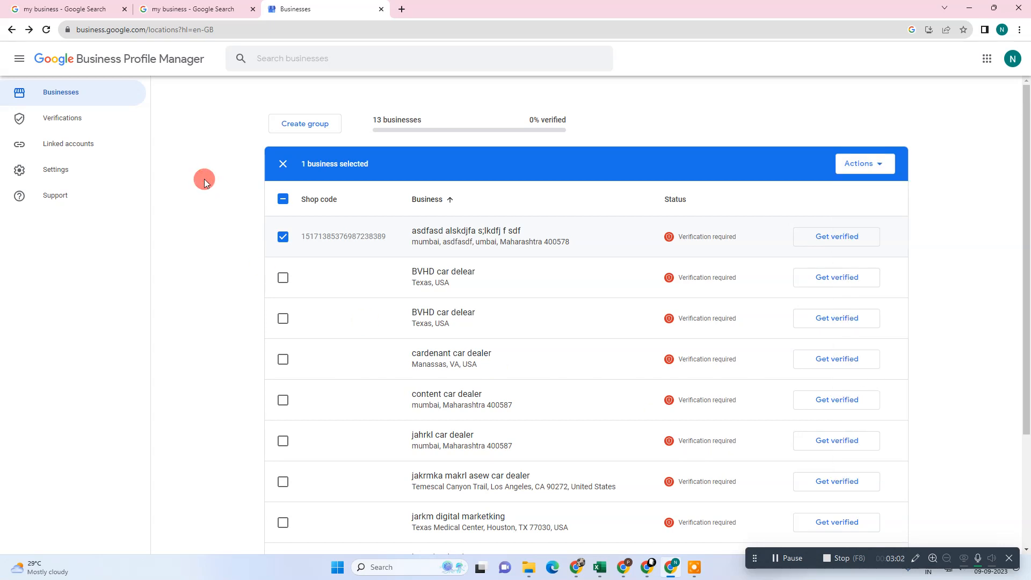